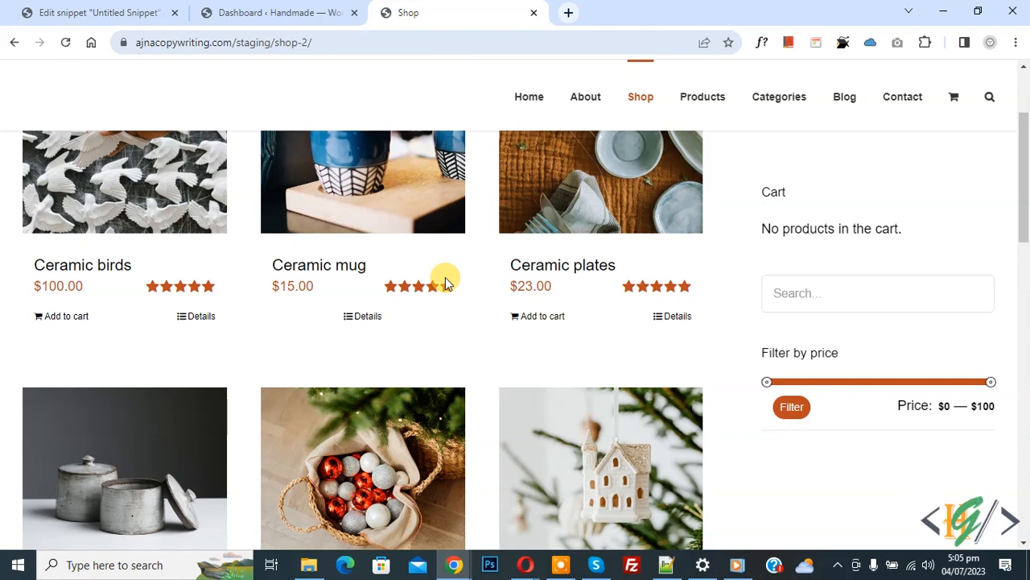
mouse_move(392, 190)
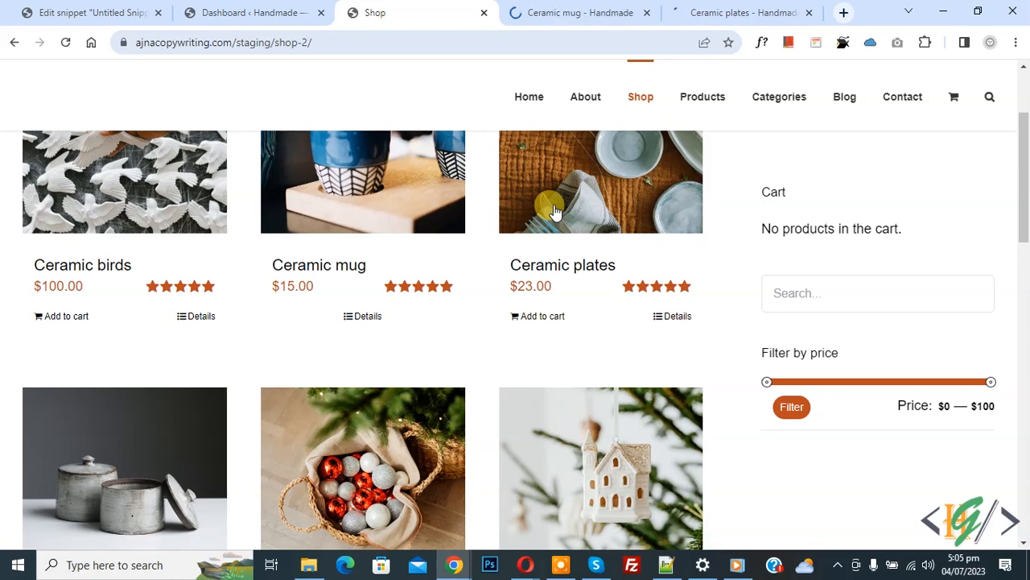
- View the Ceramic mug product tab, then return to the admin Dashboard tab
left_click(367, 315)
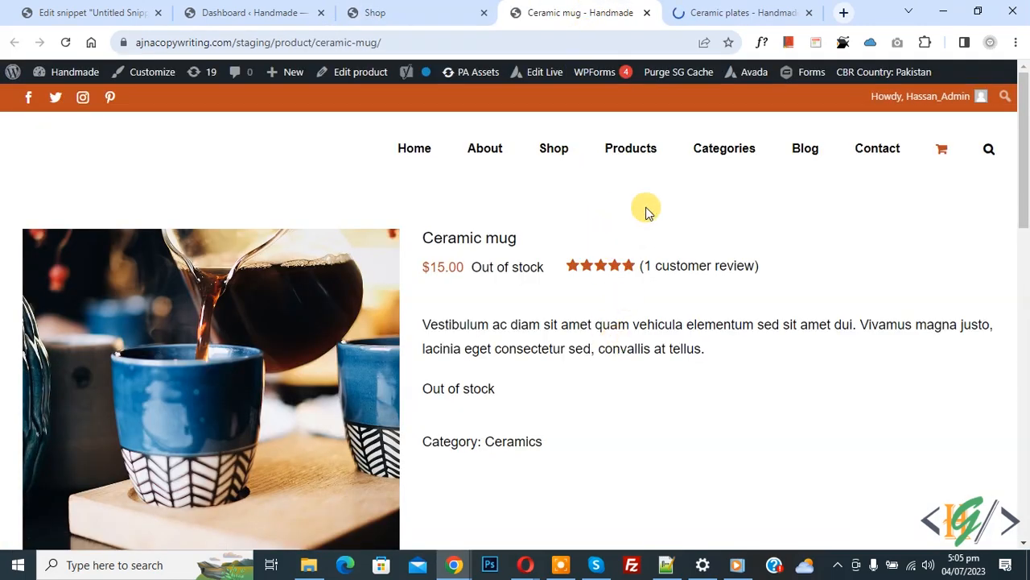
left_click(738, 13)
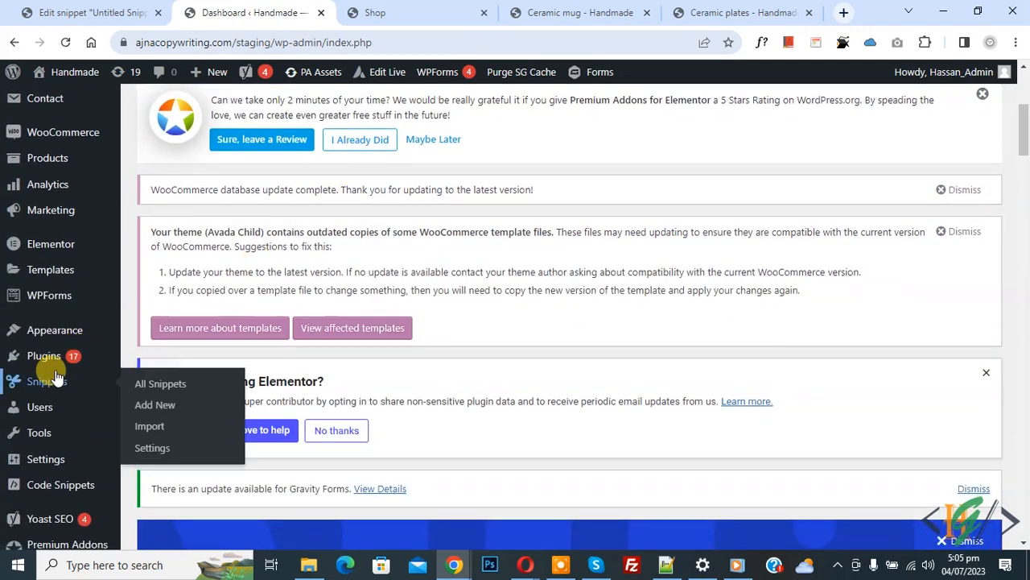
- Search the Add Plugins directory for 'wpcode' and confirm WPCode shows as Active
left_click(155, 380)
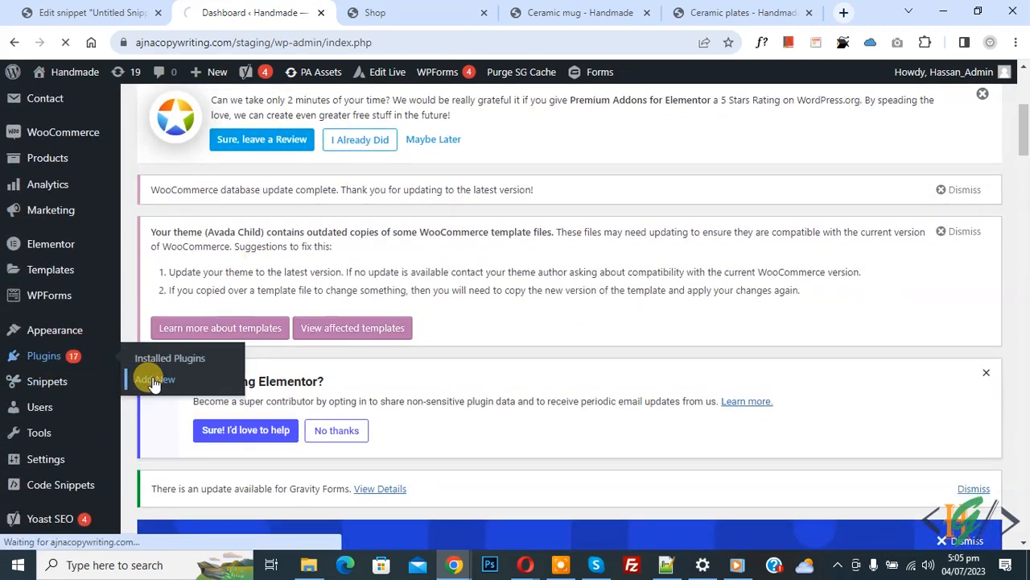
left_click(148, 378)
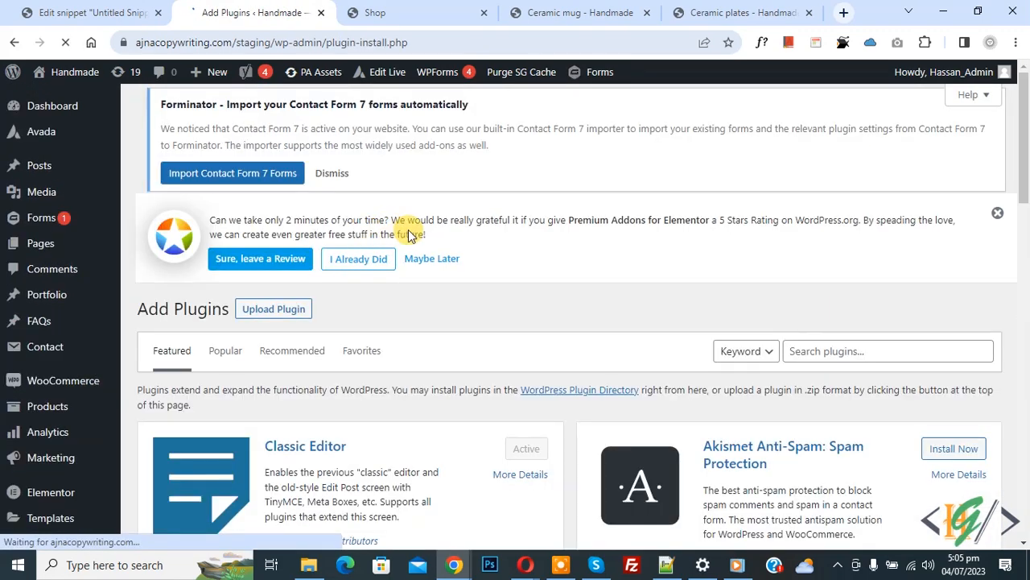
left_click(888, 135)
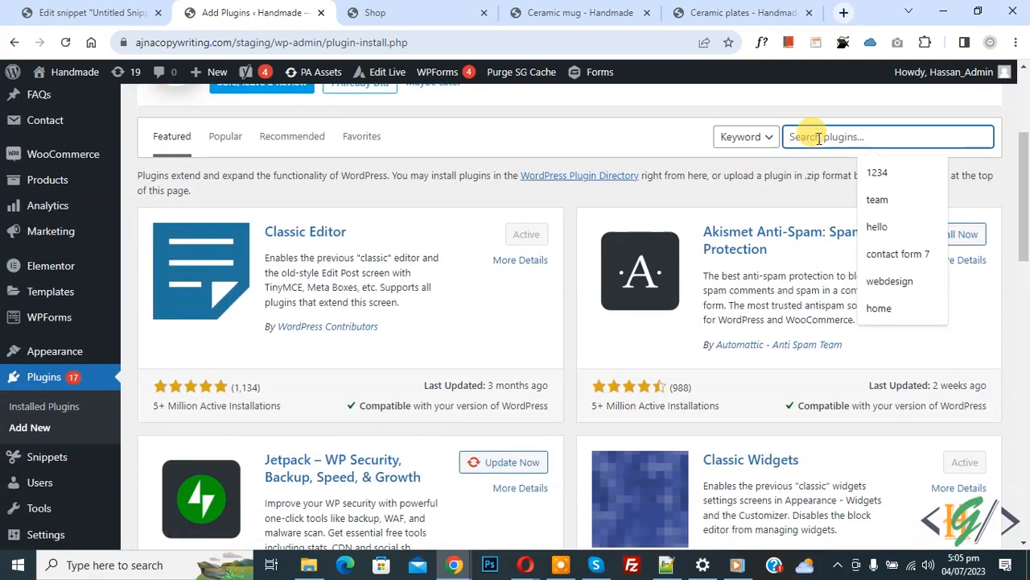
type("wpcode")
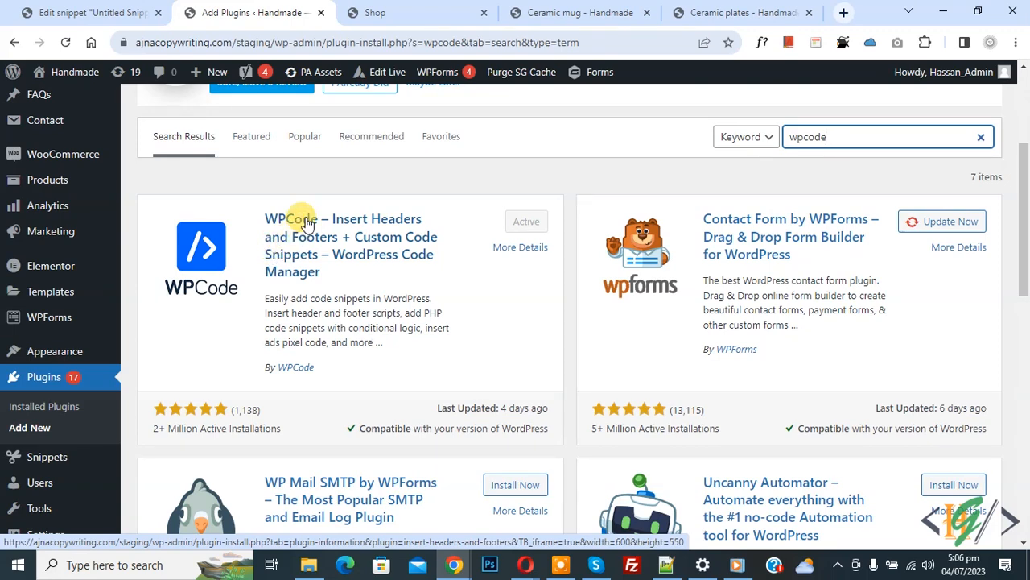
scroll("down", 3)
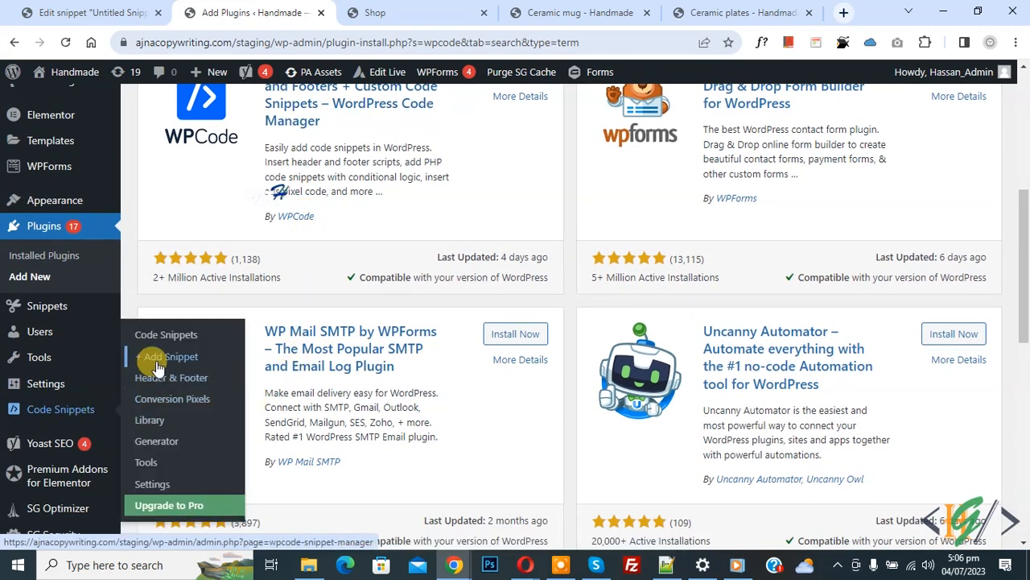
- Start a blank 'Add Your Custom Code' snippet in WPCode and reach its Code Type choice
left_click(166, 358)
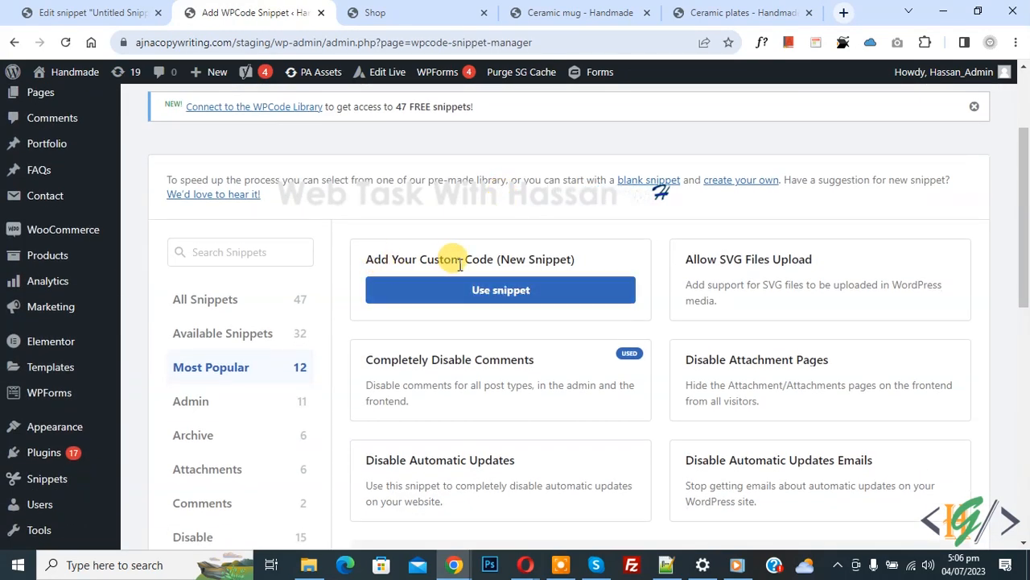
left_click(499, 290)
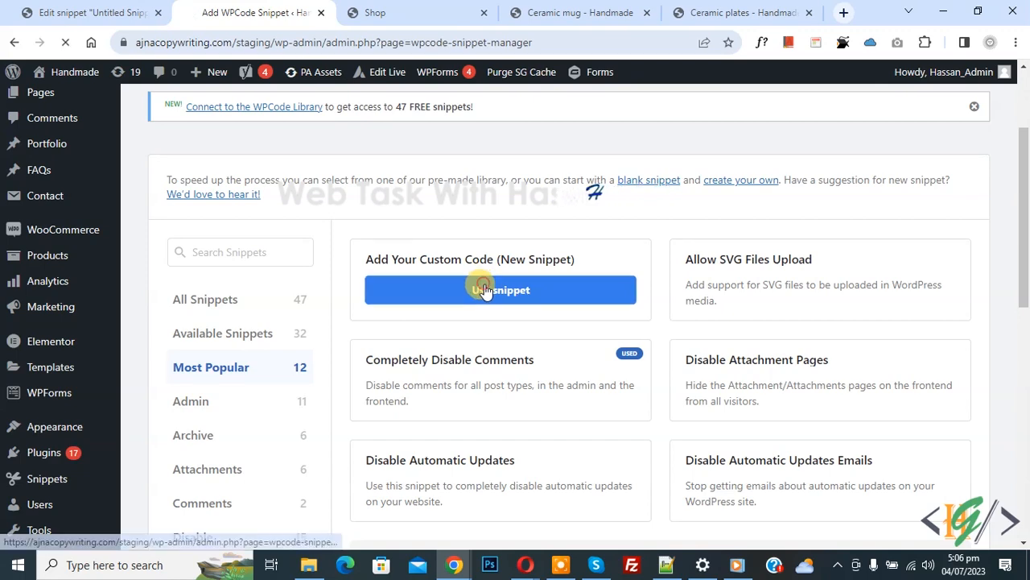
left_click(499, 289)
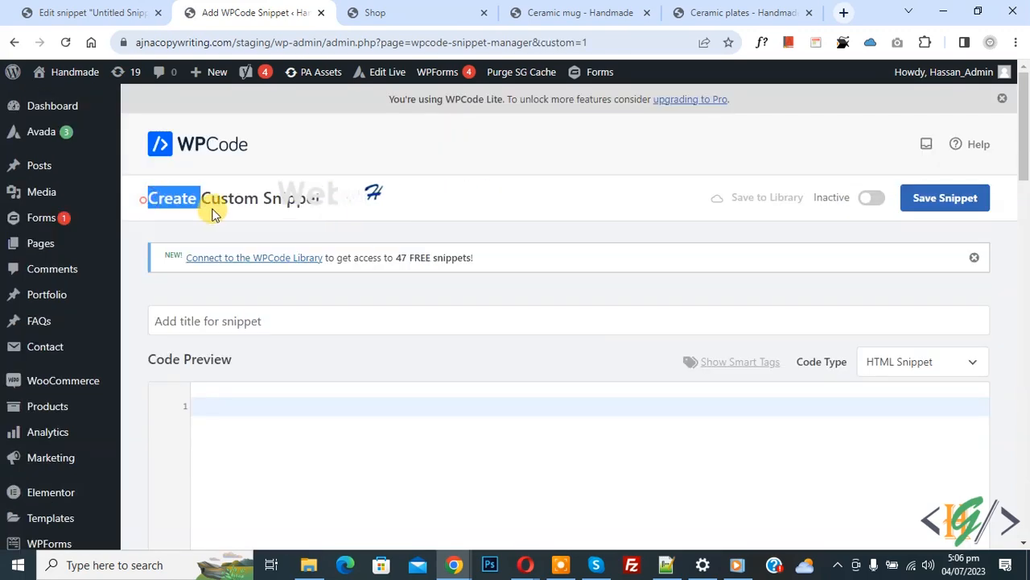
scroll("down", 3)
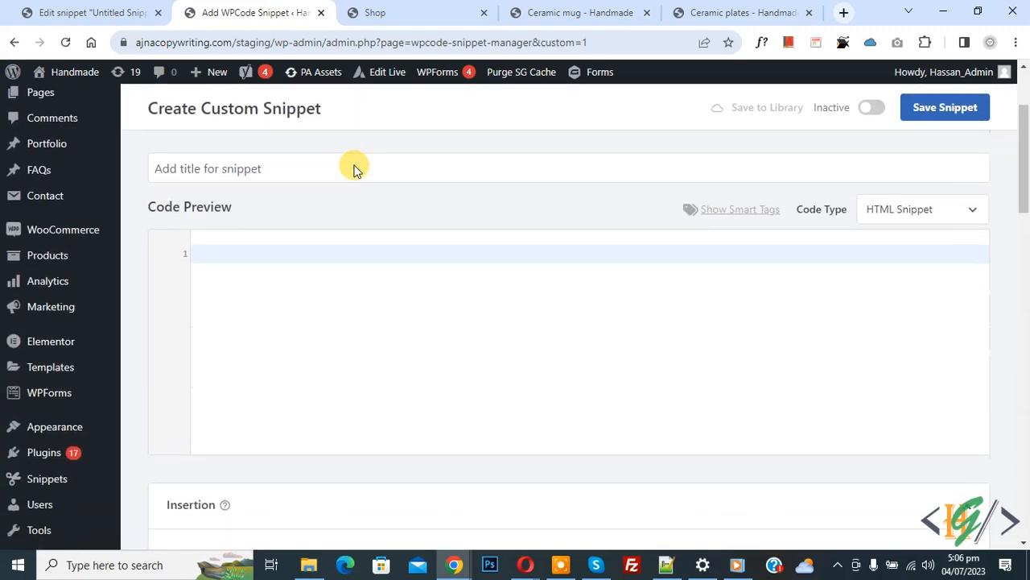
mouse_move(209, 206)
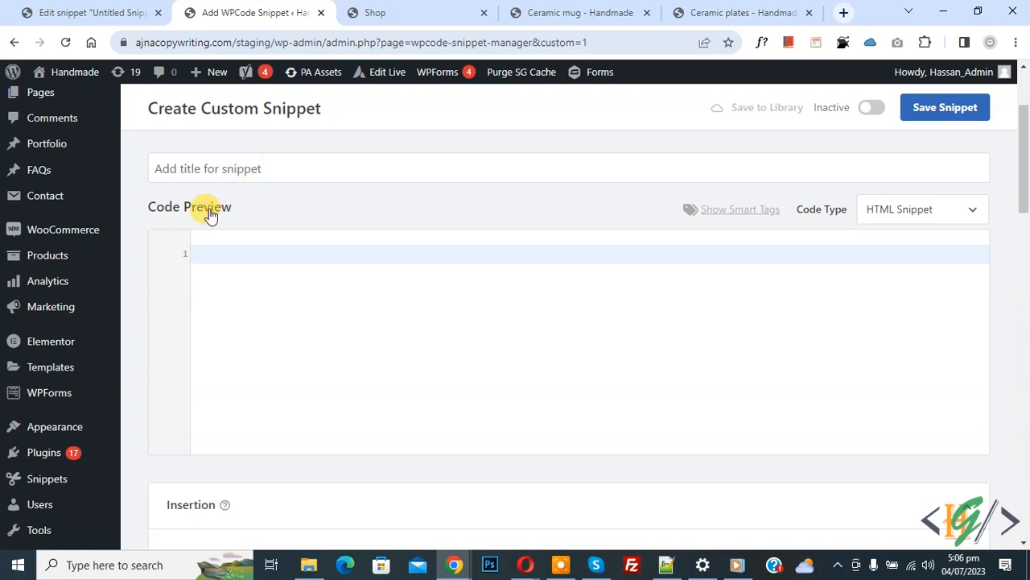
left_click(921, 209)
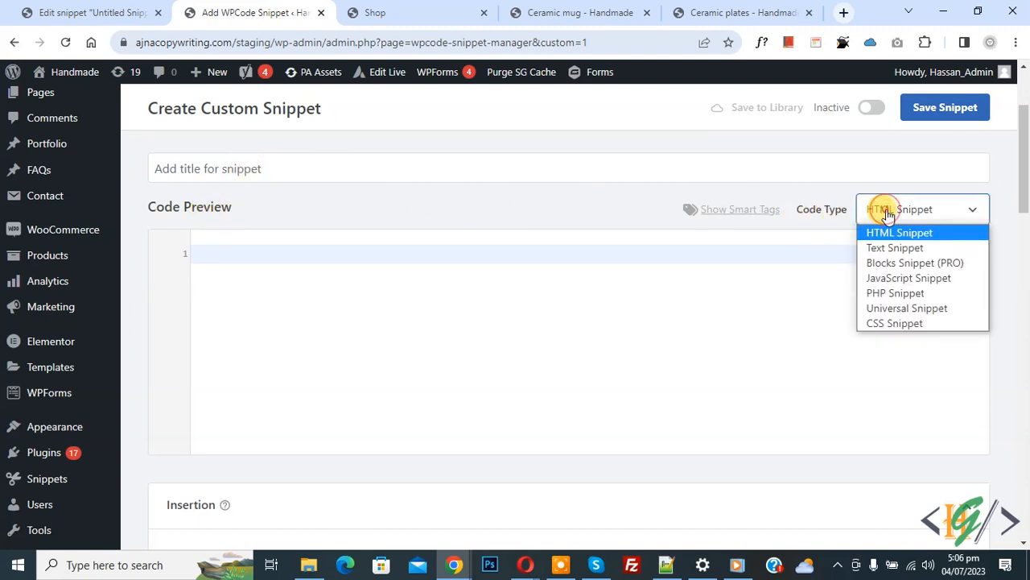
- Make it a PHP Snippet holding the woocommerce_single_product_summary 'Total Sold' function
left_click(895, 293)
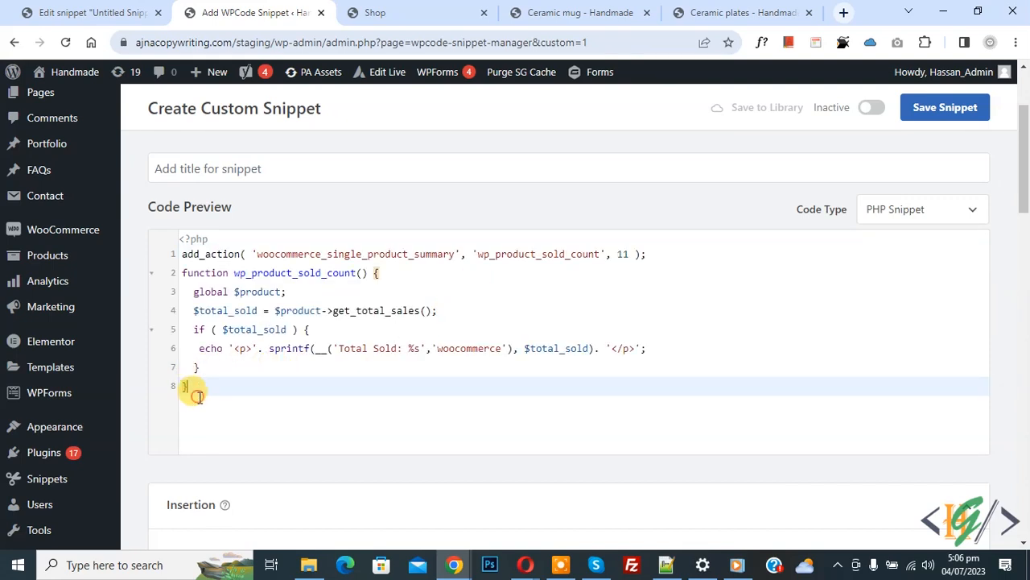
key("ctrl+a")
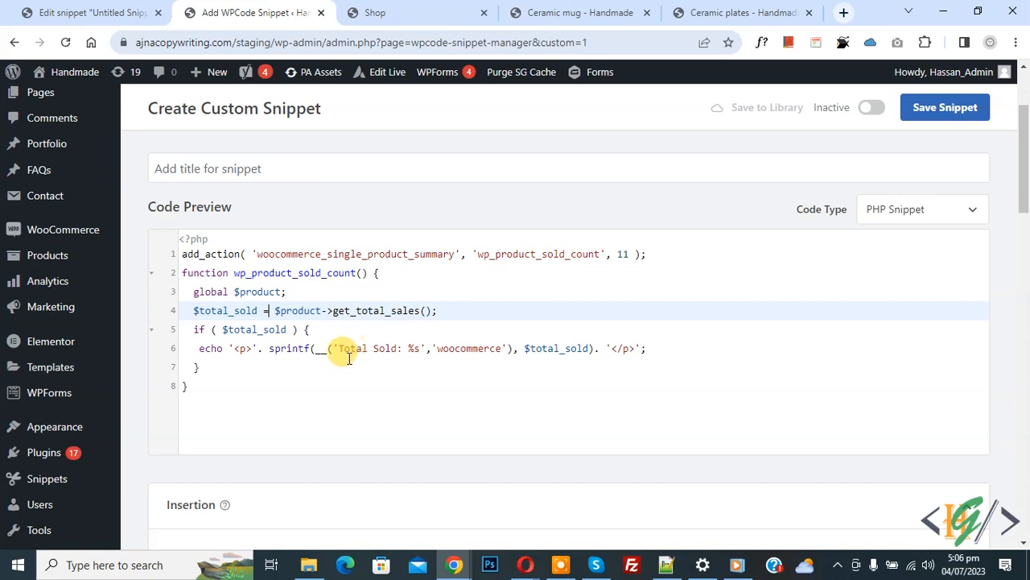
double_click(351, 347)
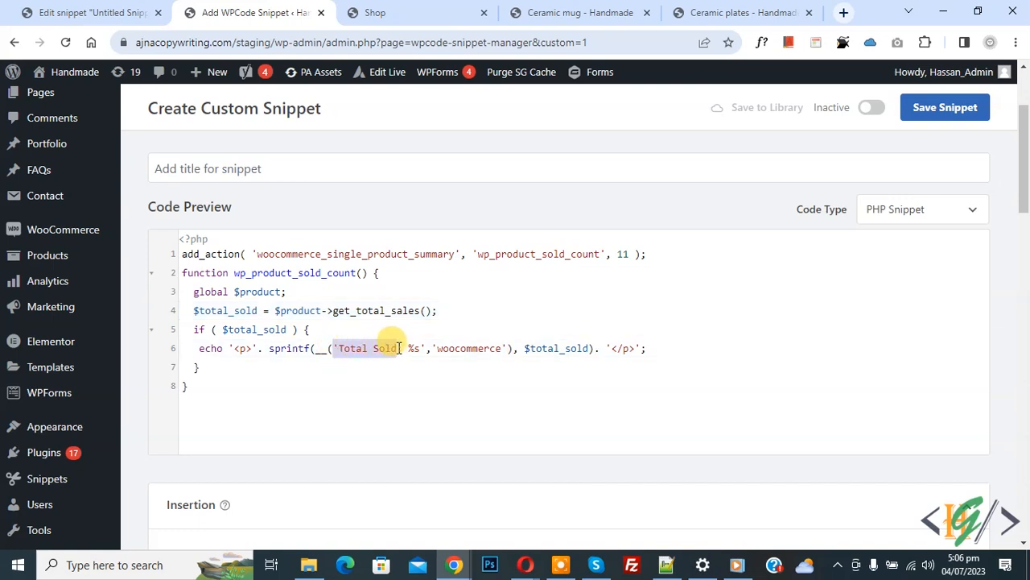
scroll("down", 3)
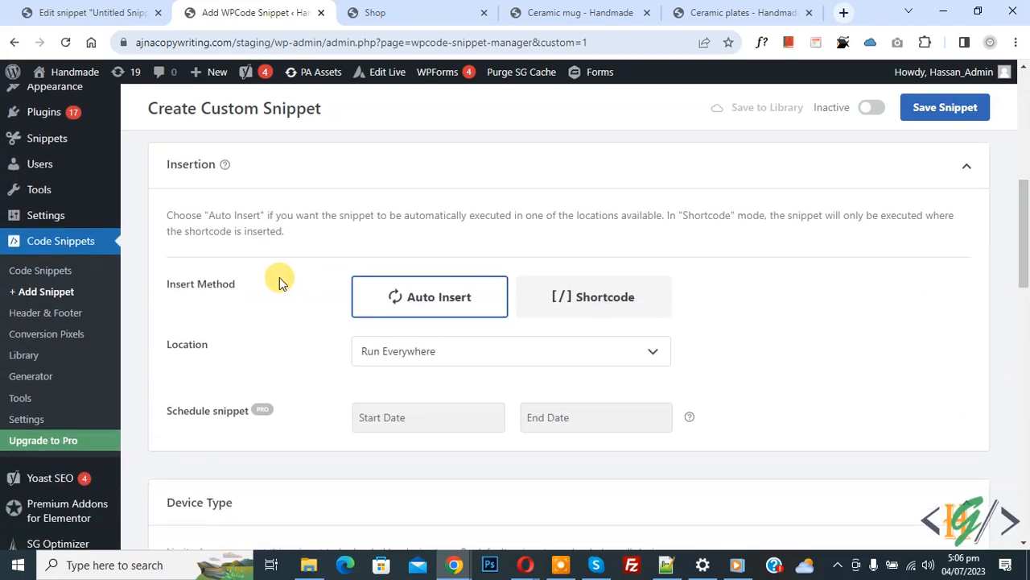
mouse_move(367, 356)
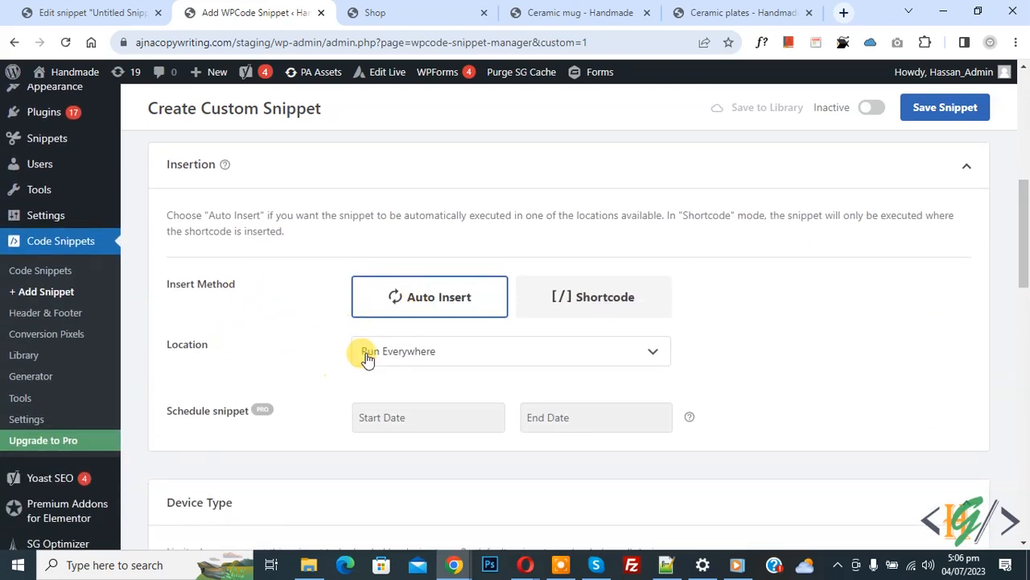
- Set the snippet Active with Auto Insert / Run Everywhere and save it
left_click(873, 106)
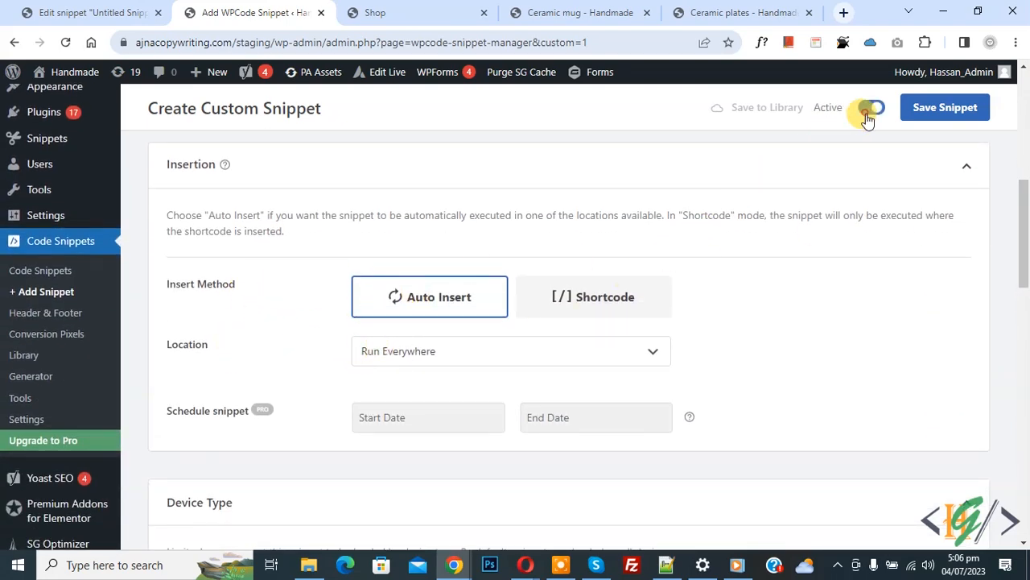
left_click(945, 106)
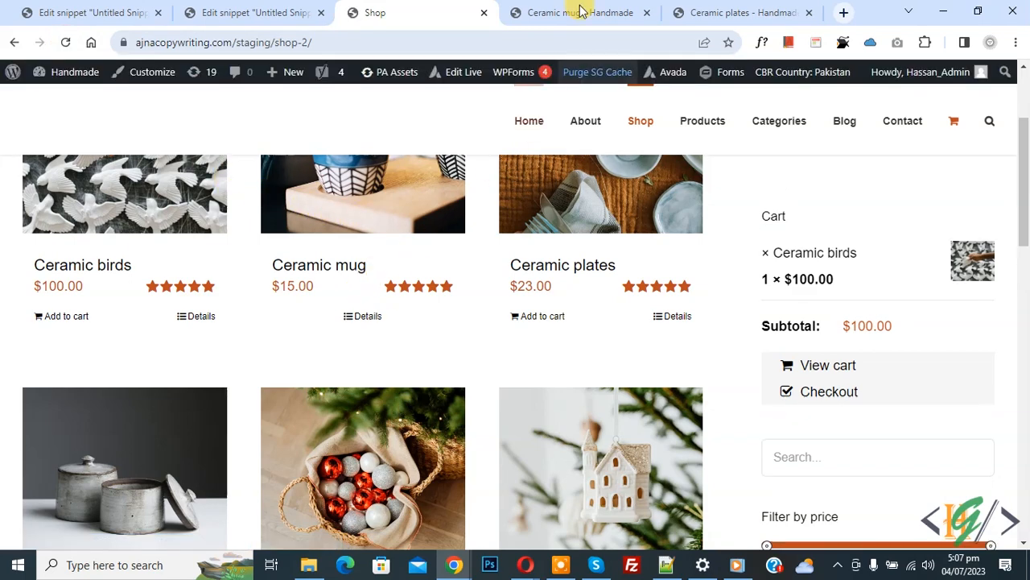
- Check the refreshed Ceramic plates page now shows 'Total Sold: 4', then go back to the Shop
left_click(579, 13)
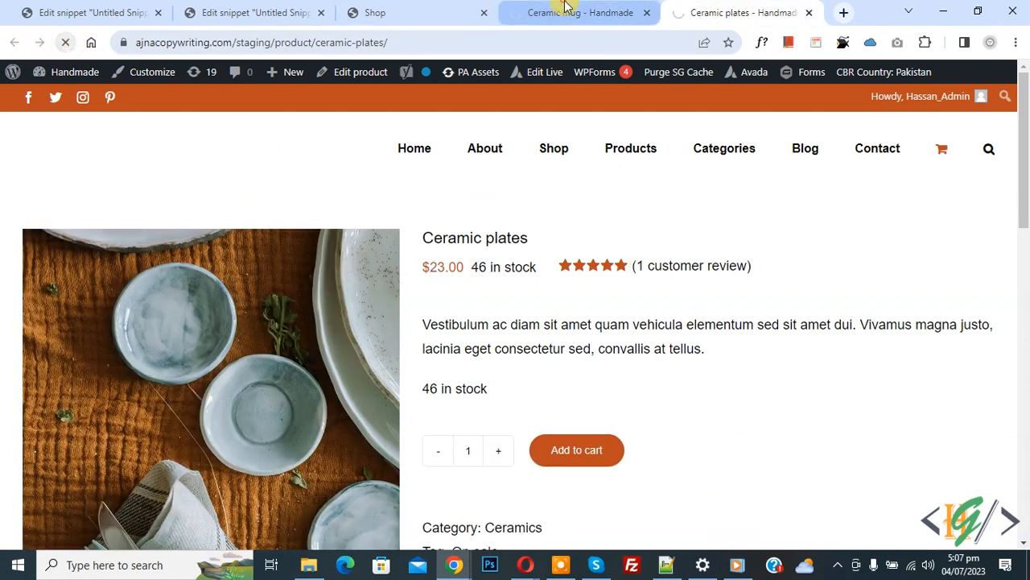
left_click(579, 13)
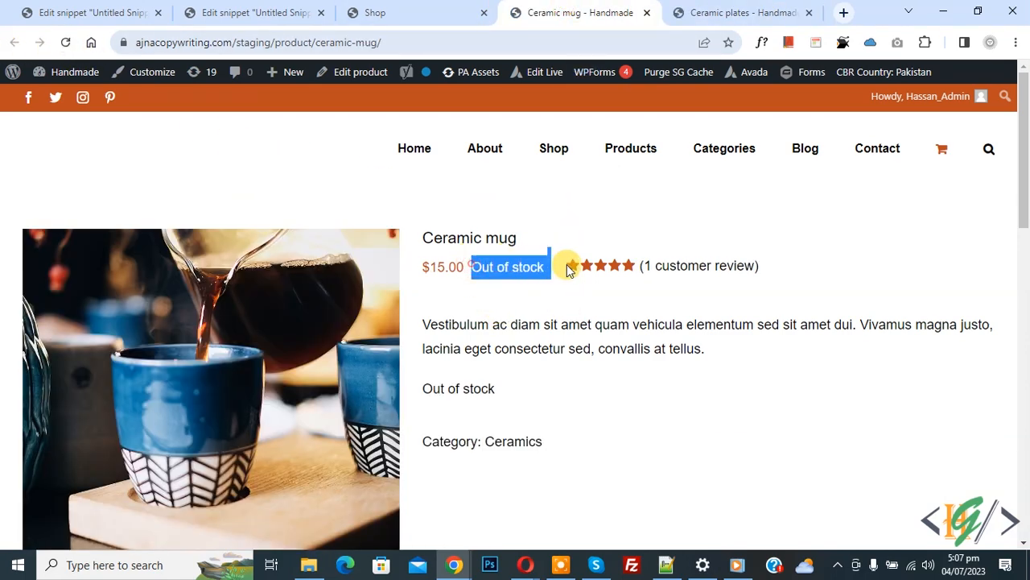
left_click(737, 13)
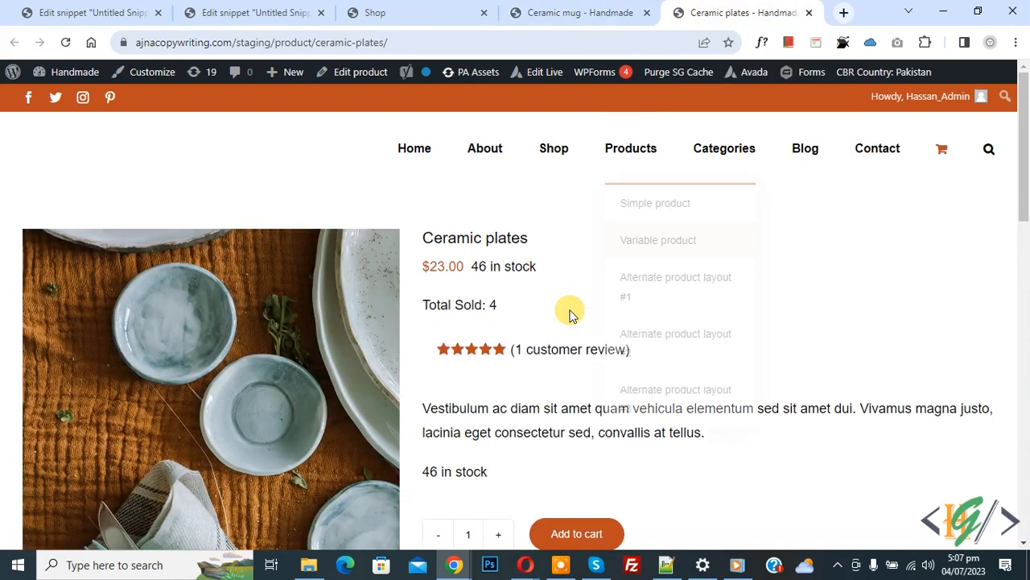
double_click(459, 304)
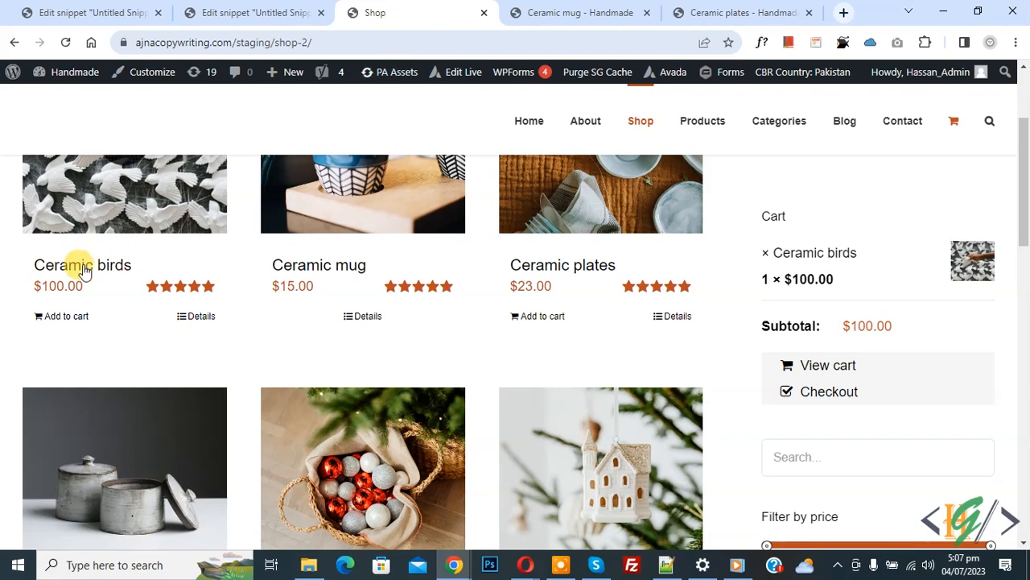
- Open Ceramic birds in a new tab, then view Eucalyptus candle showing 'Total Sold: 3'
left_click(82, 264)
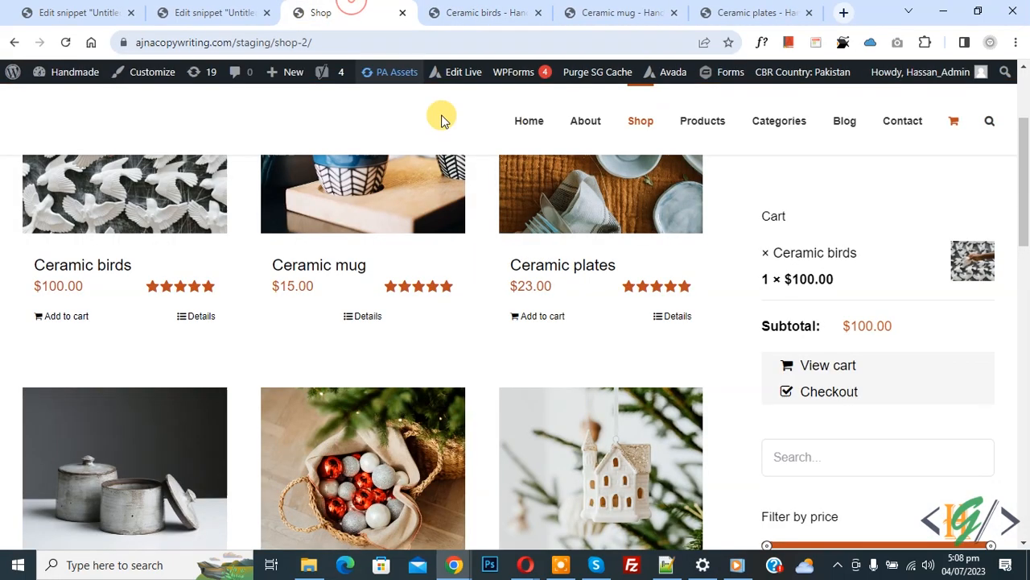
scroll("down", 3)
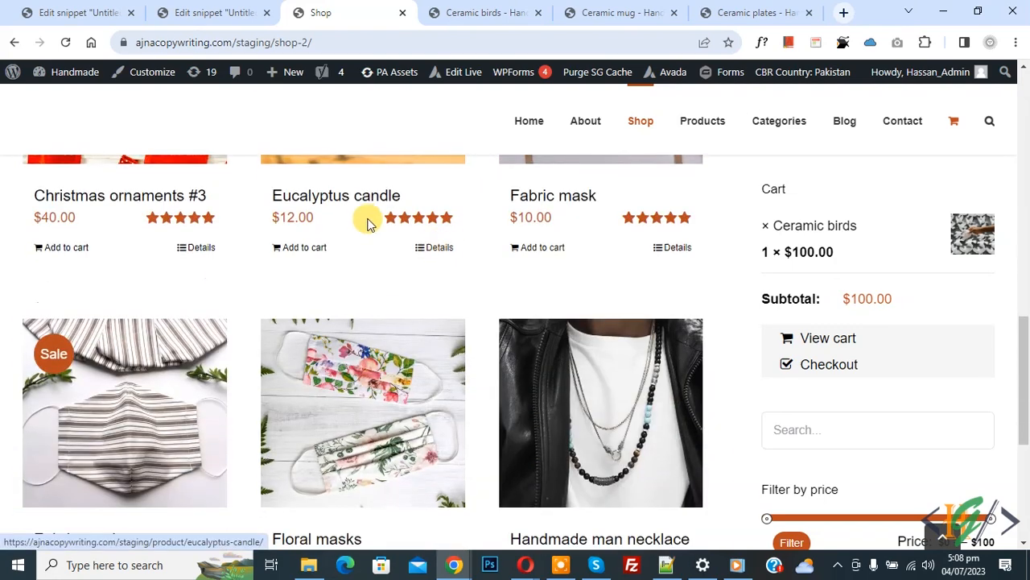
left_click(335, 195)
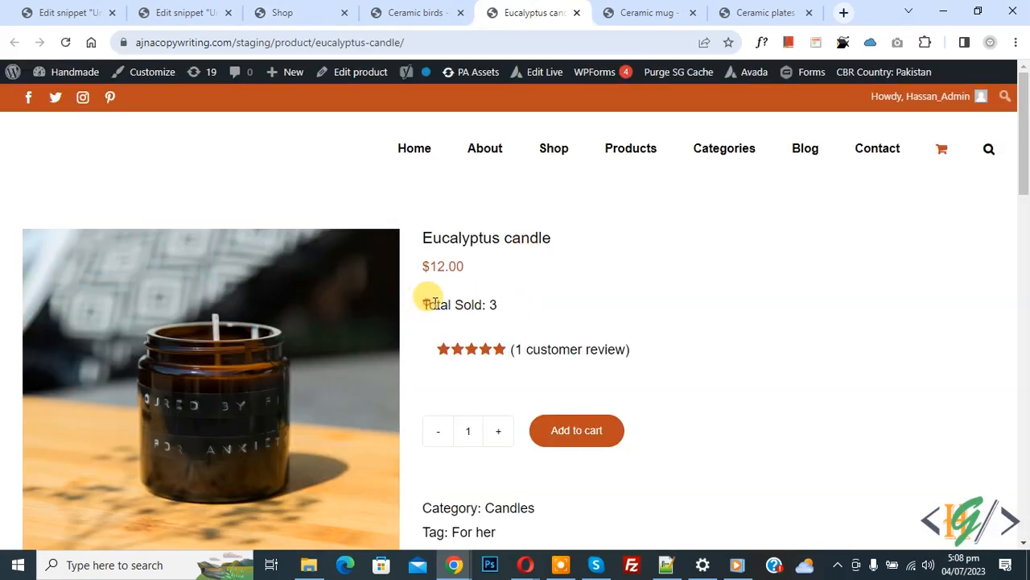
mouse_move(539, 313)
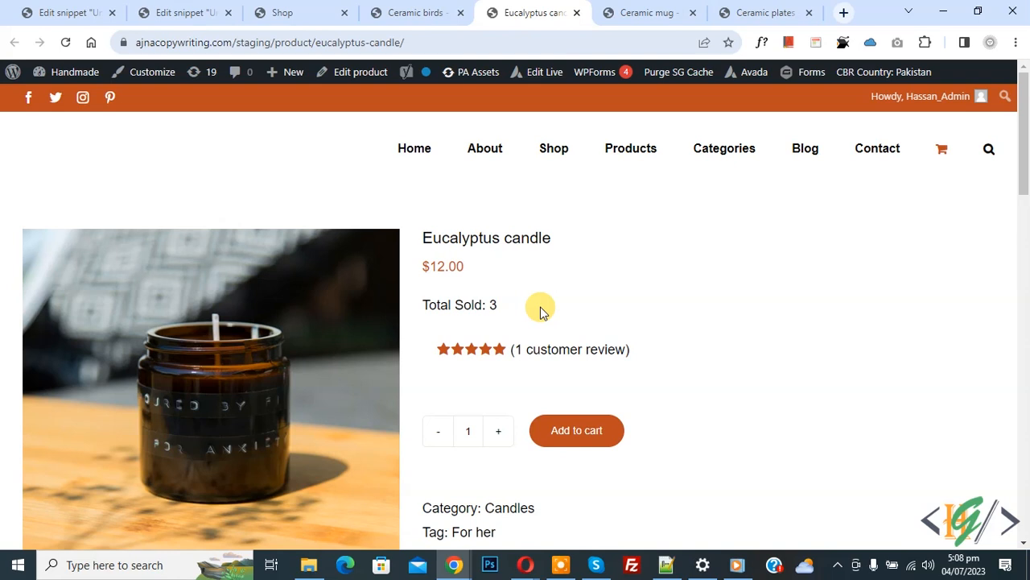
mouse_move(541, 313)
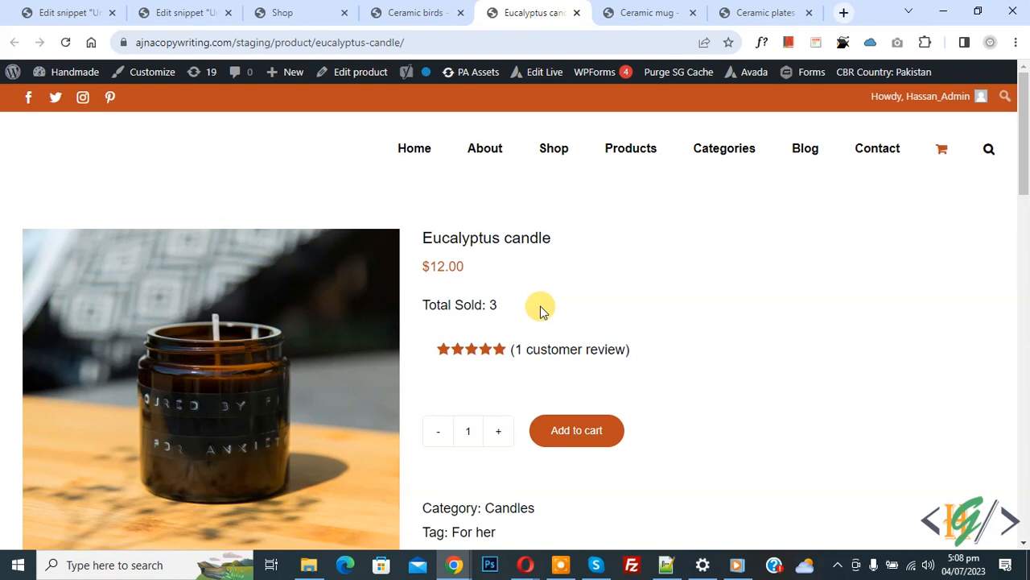